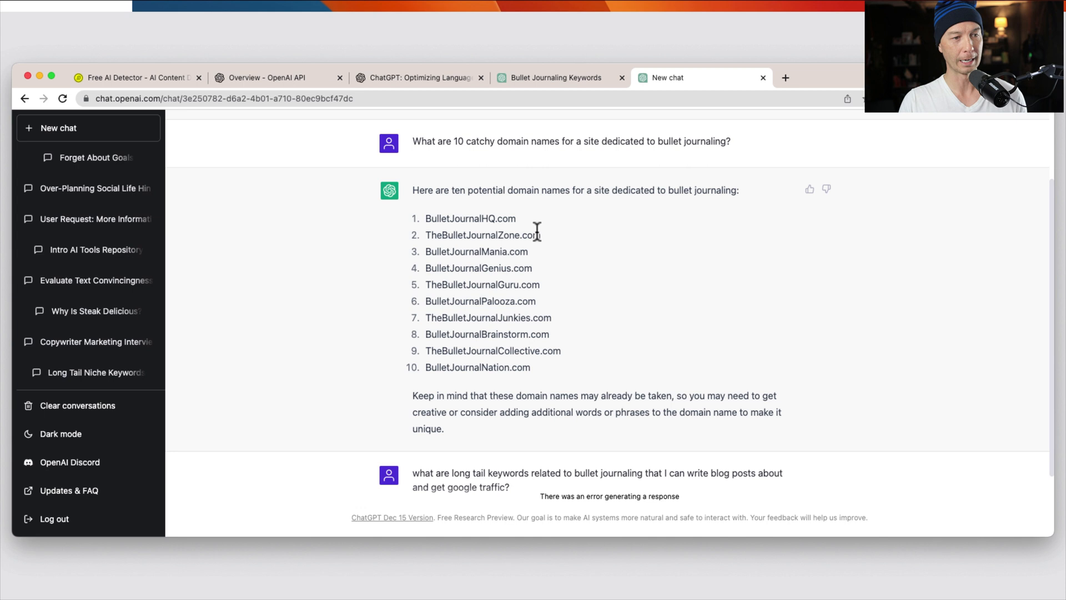
mouse_move(486, 251)
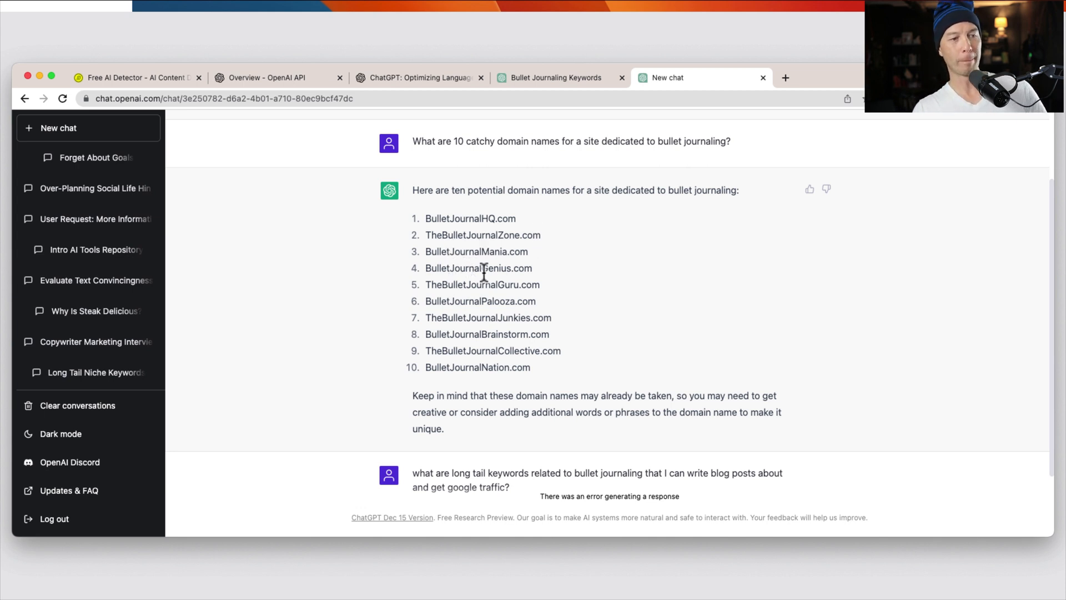
mouse_move(538, 250)
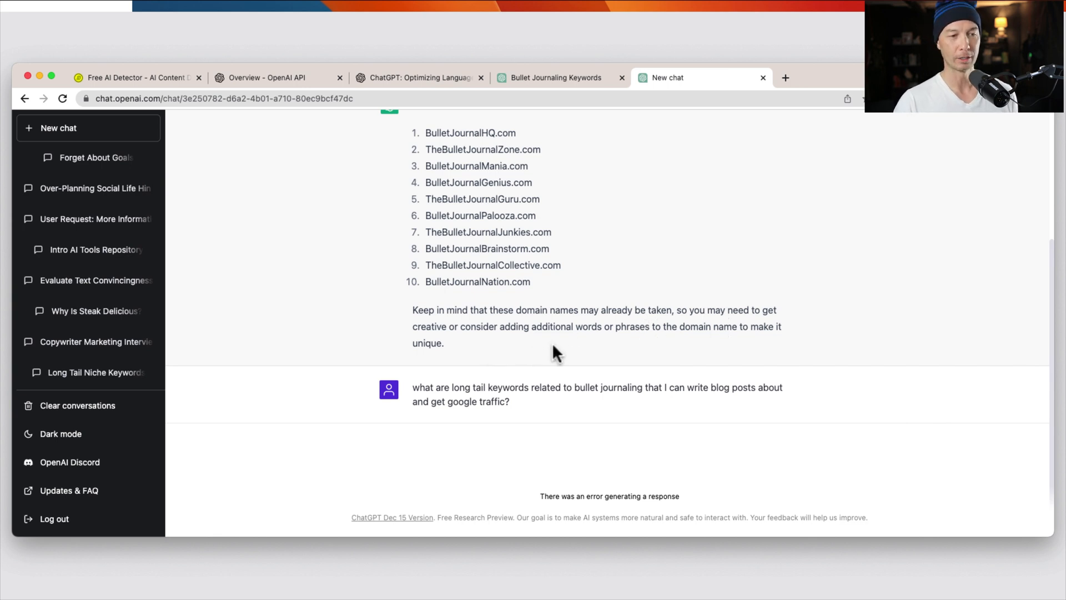
mouse_move(650, 360)
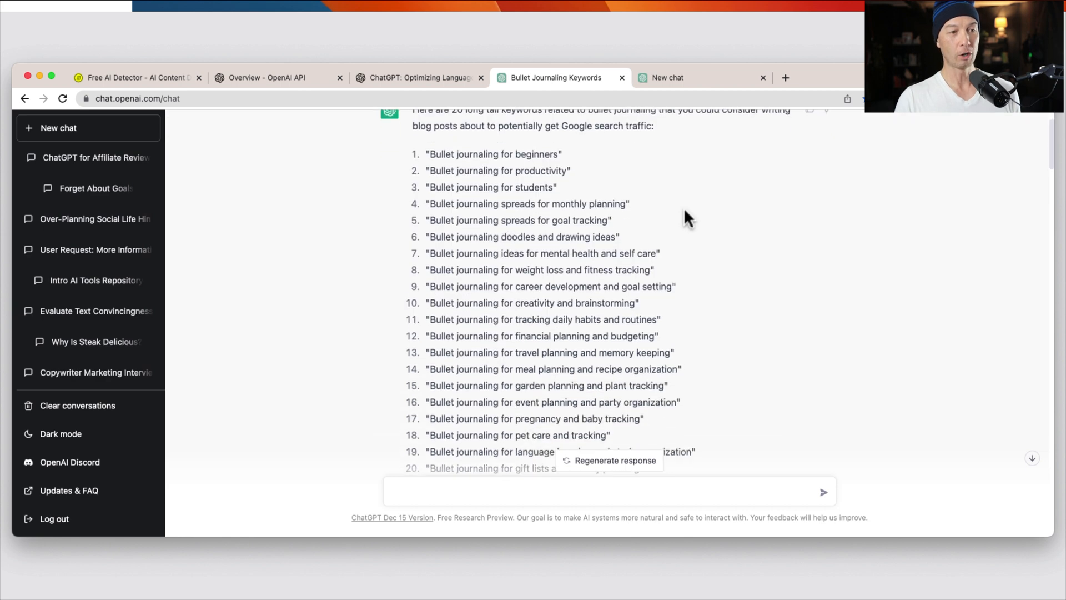
Scroll through the 20 long-tail bullet journaling keywords down to gift lists and holiday planning
scroll("down", 3)
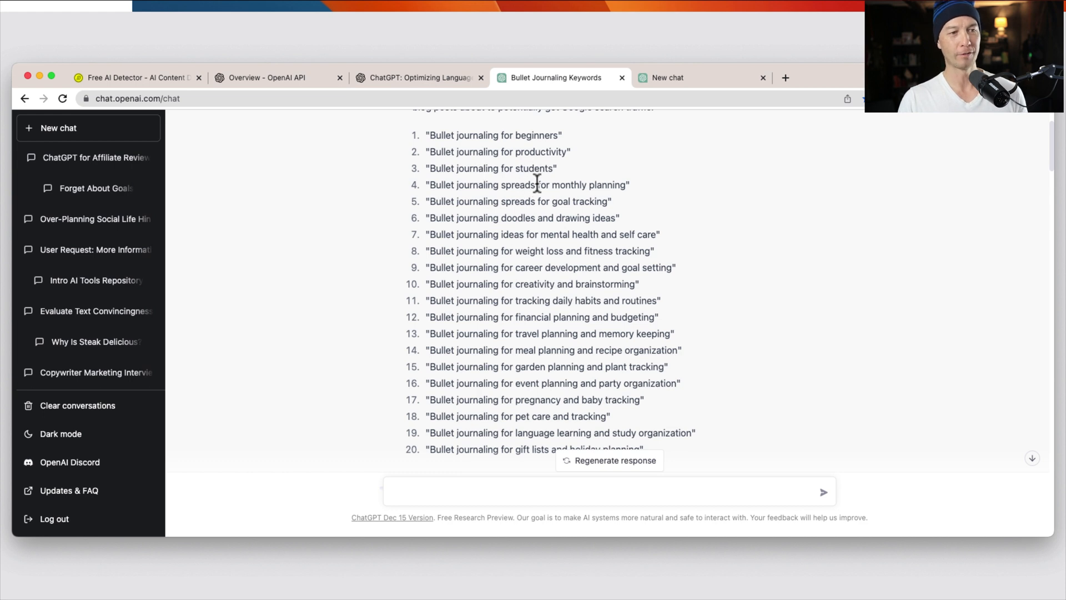
mouse_move(555, 197)
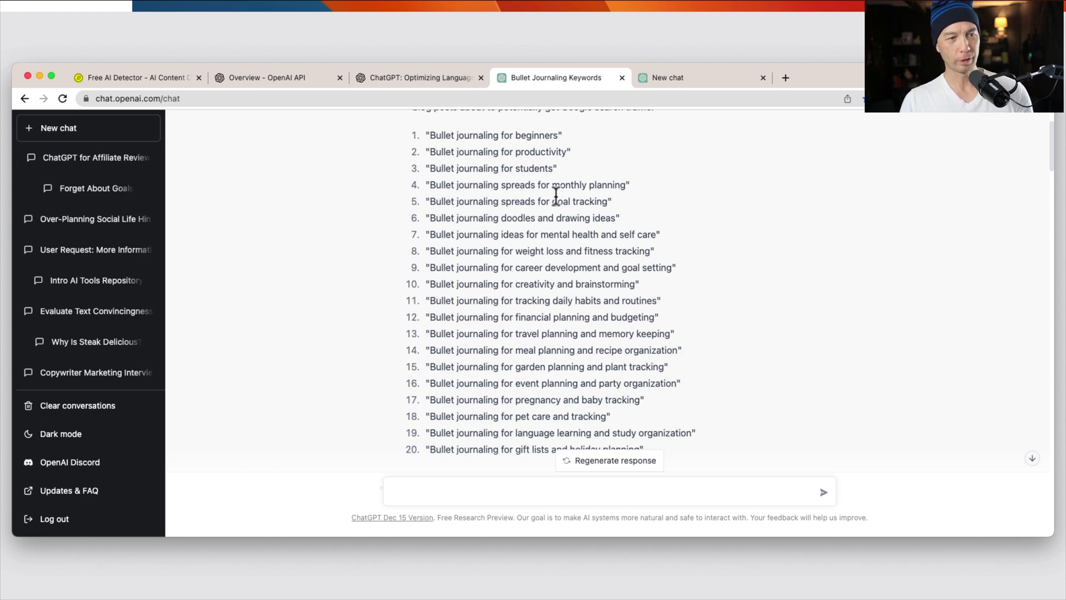
mouse_move(562, 352)
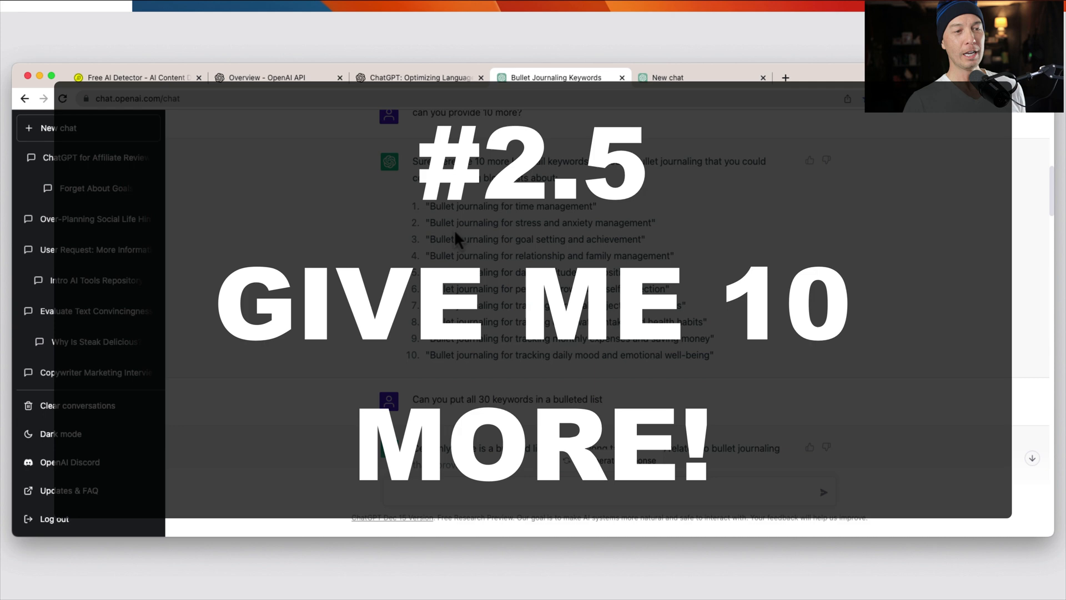
Highlight a keyword line and scroll to the combined bulleted list of all 30 keywords
left_click_drag(426, 206, 649, 239)
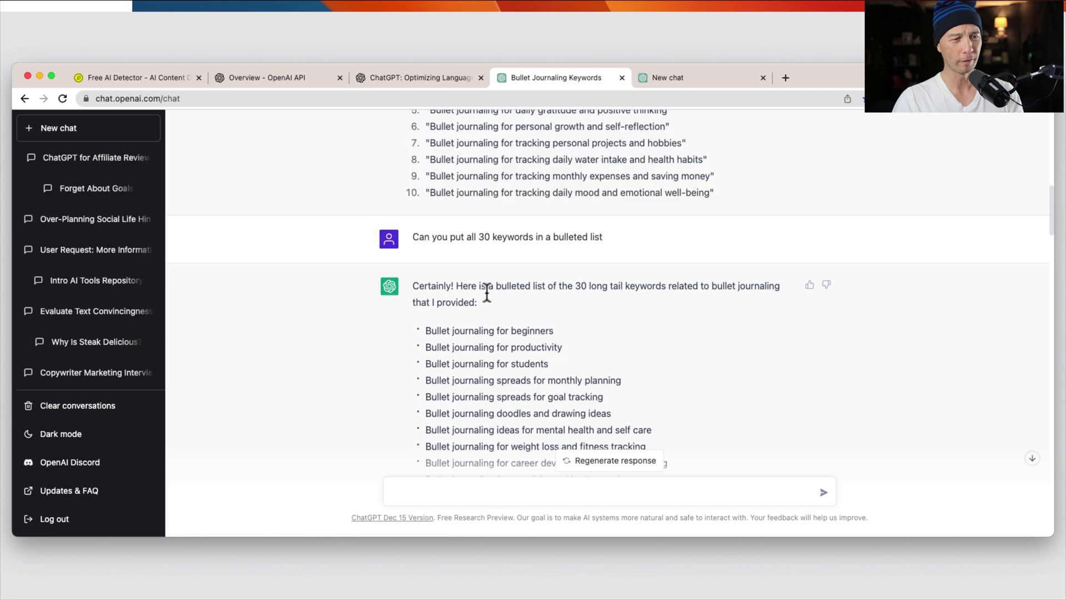
scroll("down", 3)
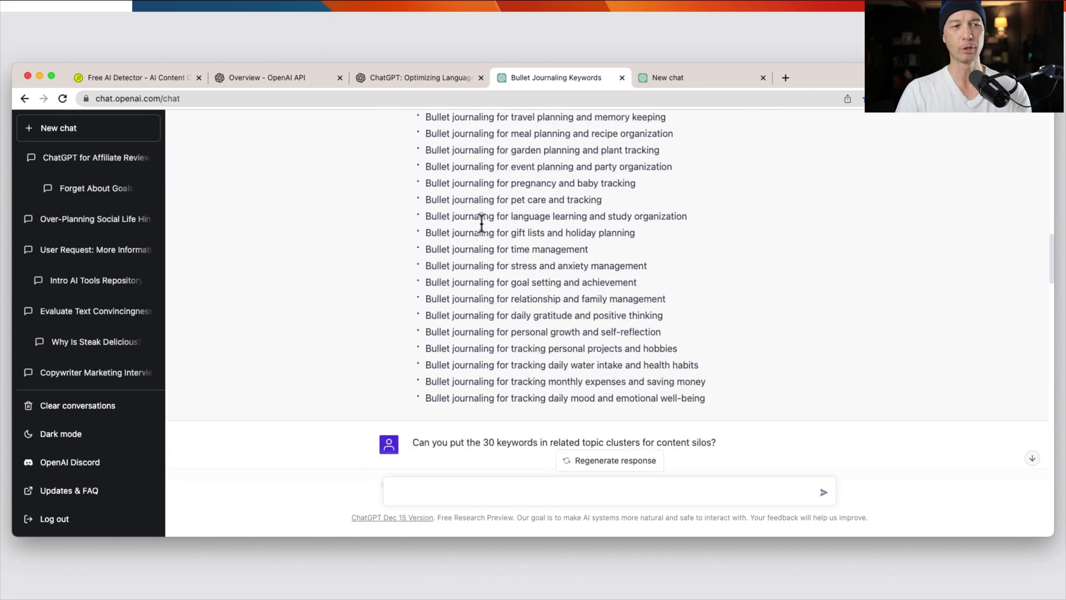
mouse_move(499, 271)
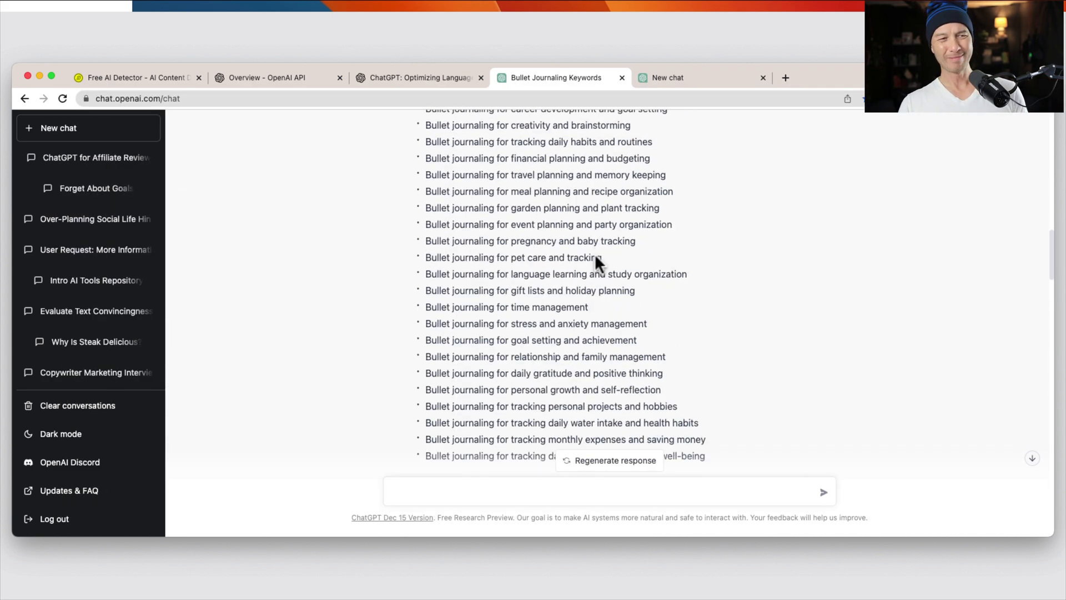
Scroll through the five topic clusters from the beginner's guide cluster to Cluster 5 and back up
scroll("down", 3)
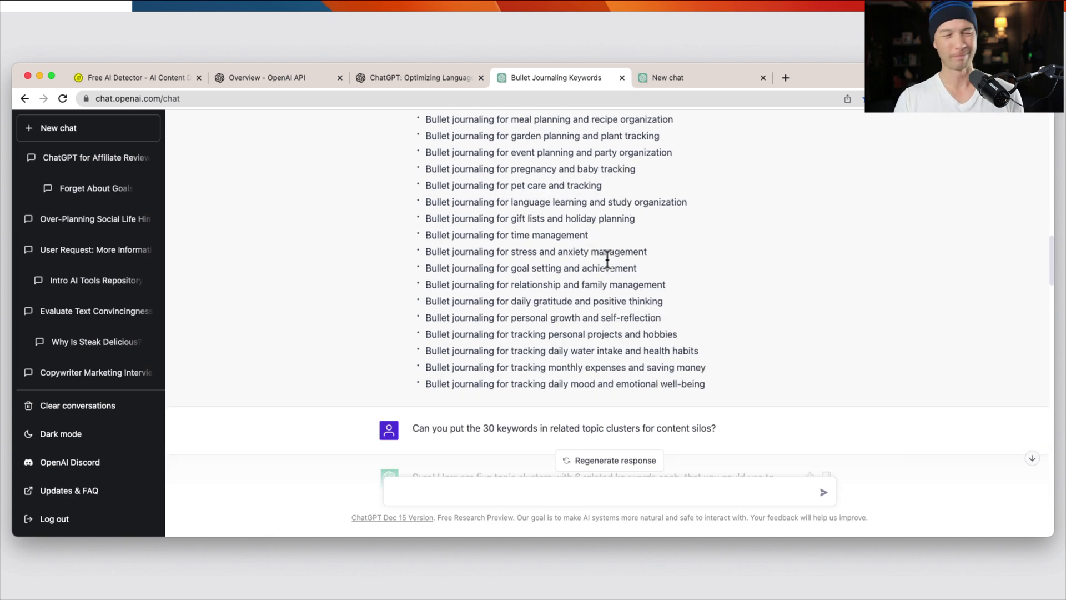
scroll("down", 3)
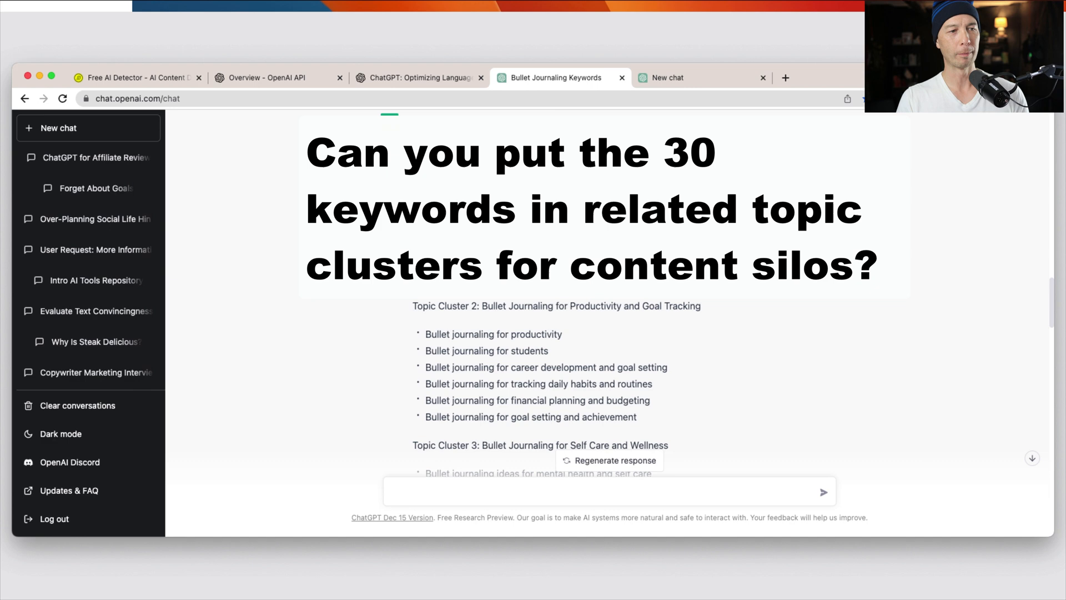
scroll("down", 3)
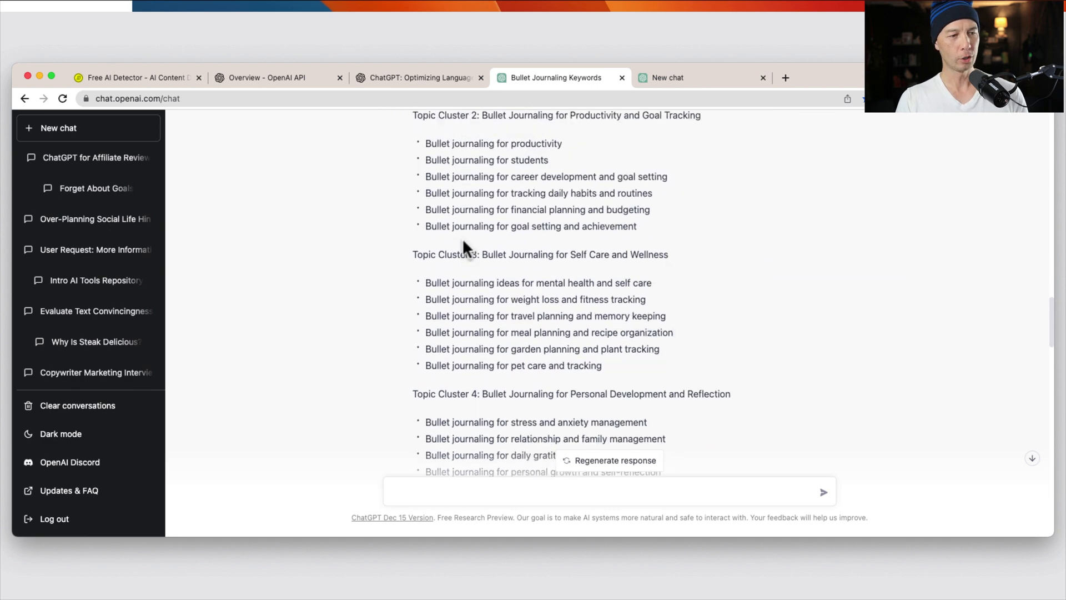
scroll("down", 3)
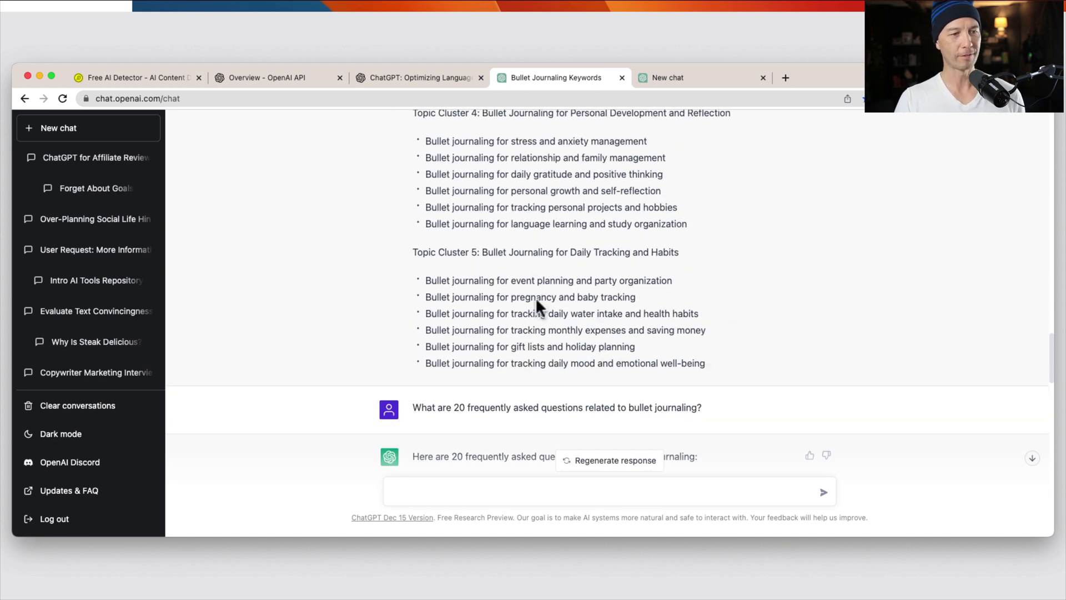
scroll("up", 3)
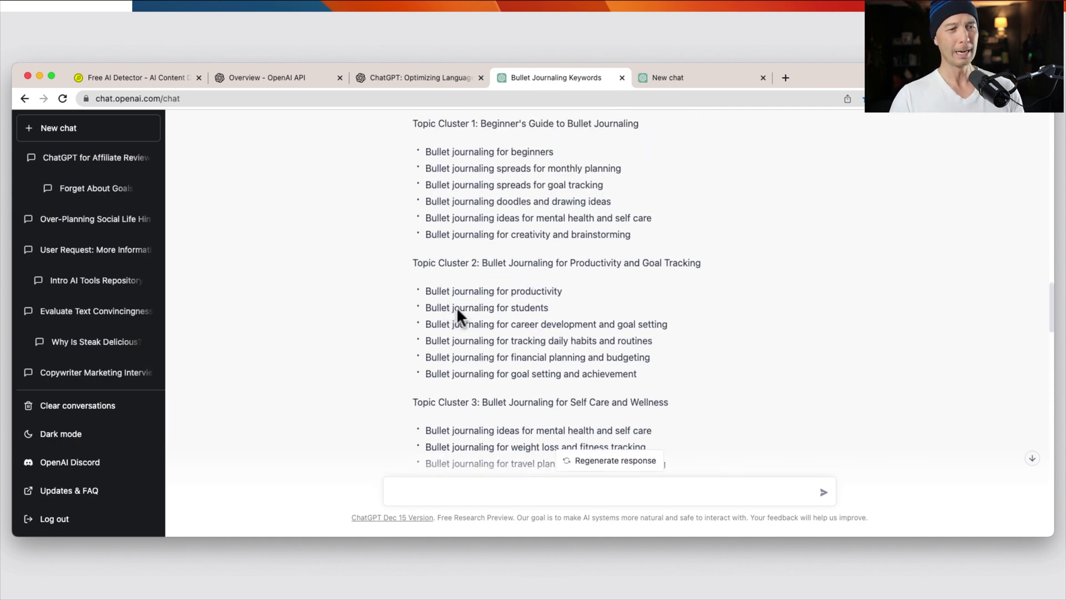
mouse_move(595, 283)
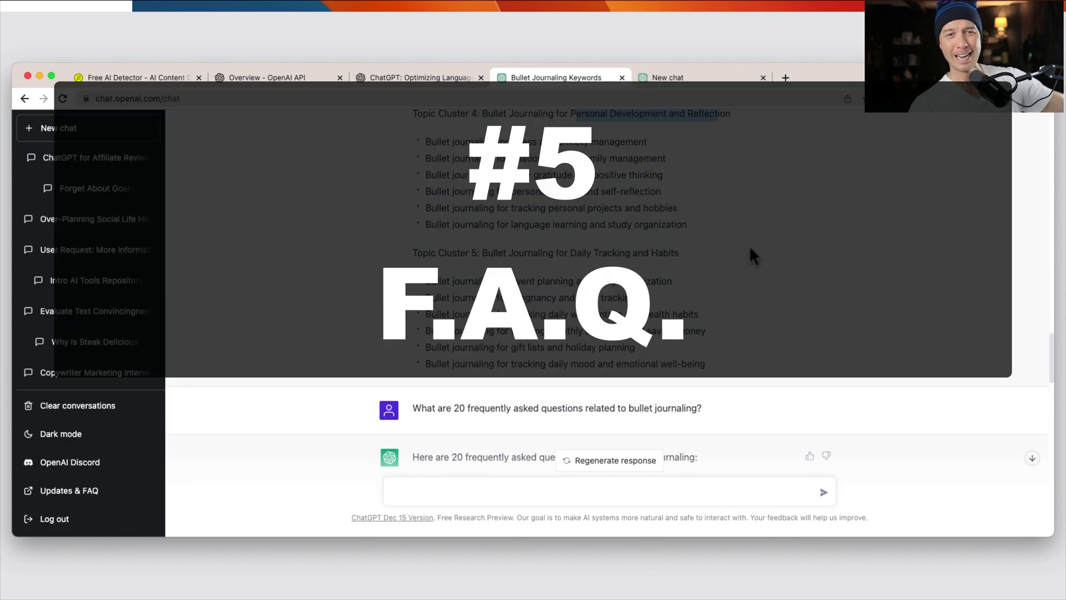
Scroll through the 20 bullet journaling FAQs, highlighting the pet care and tracking question
scroll("down", 3)
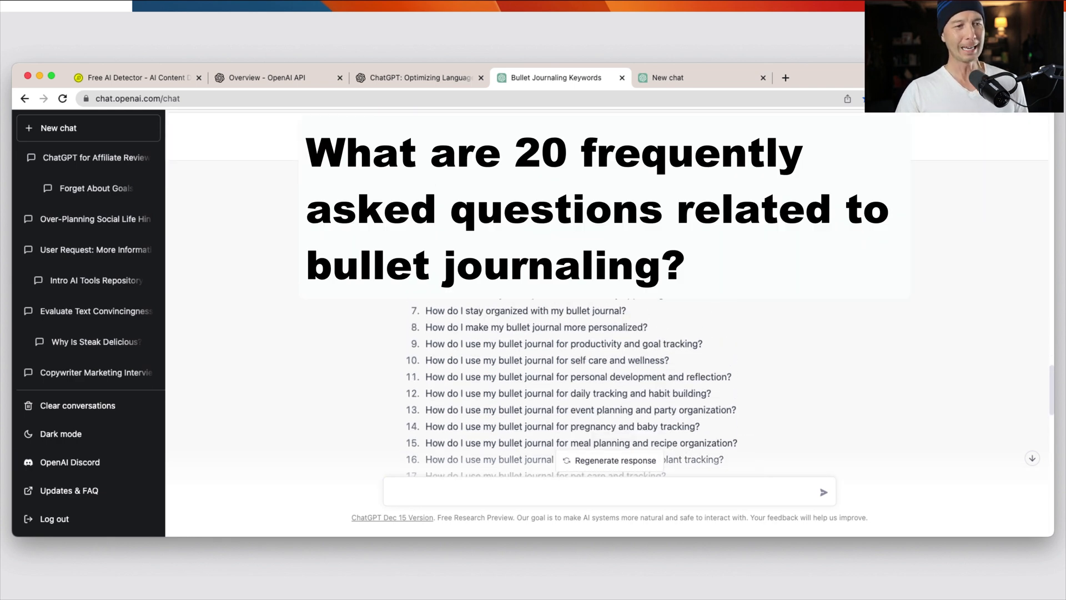
scroll("down", 3)
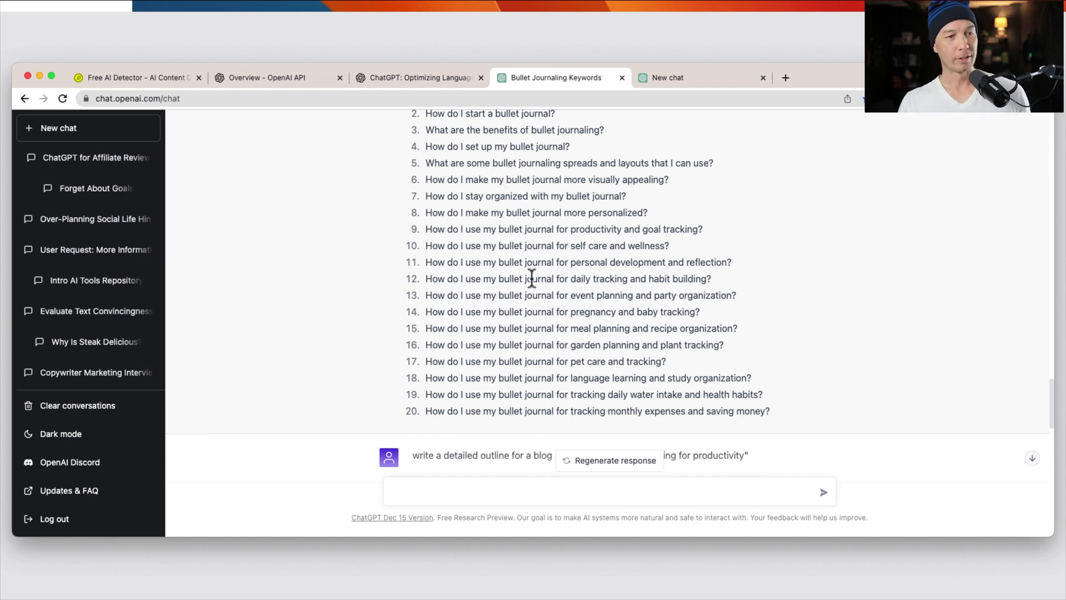
triple_click(577, 262)
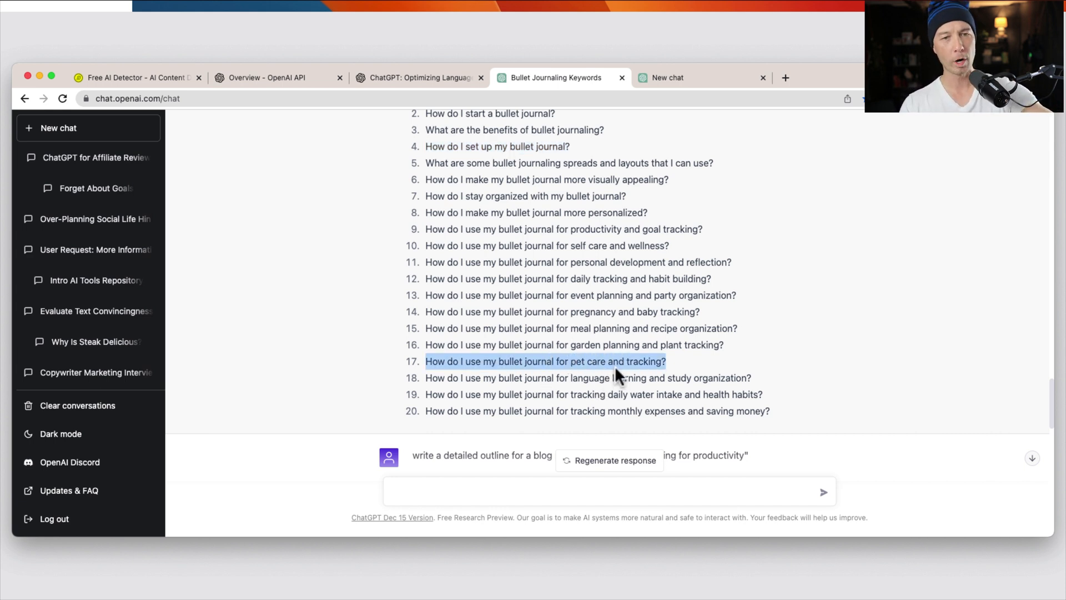
mouse_move(624, 340)
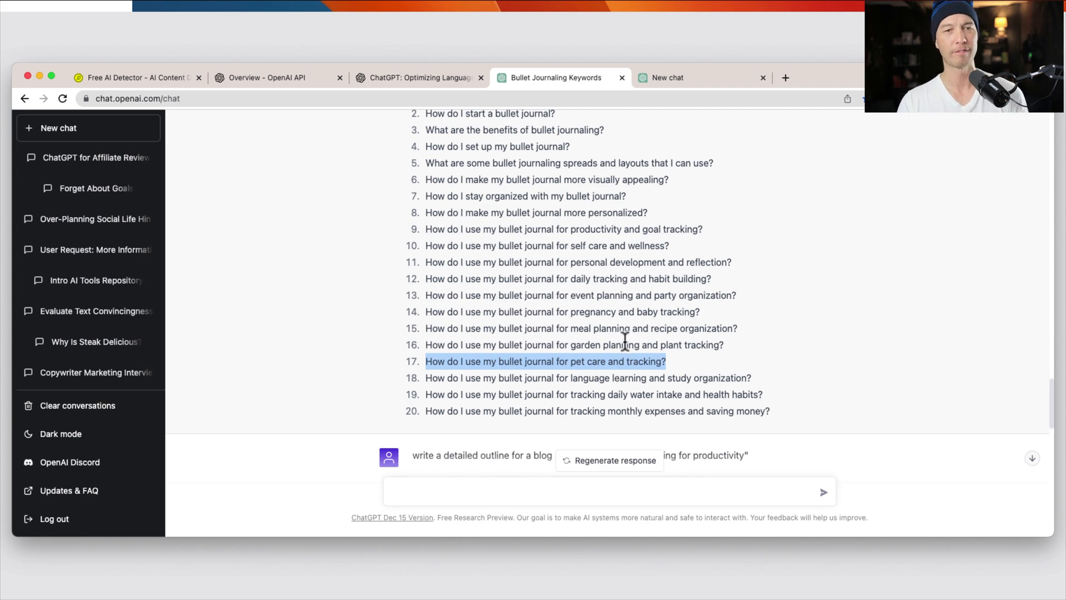
scroll("down", 3)
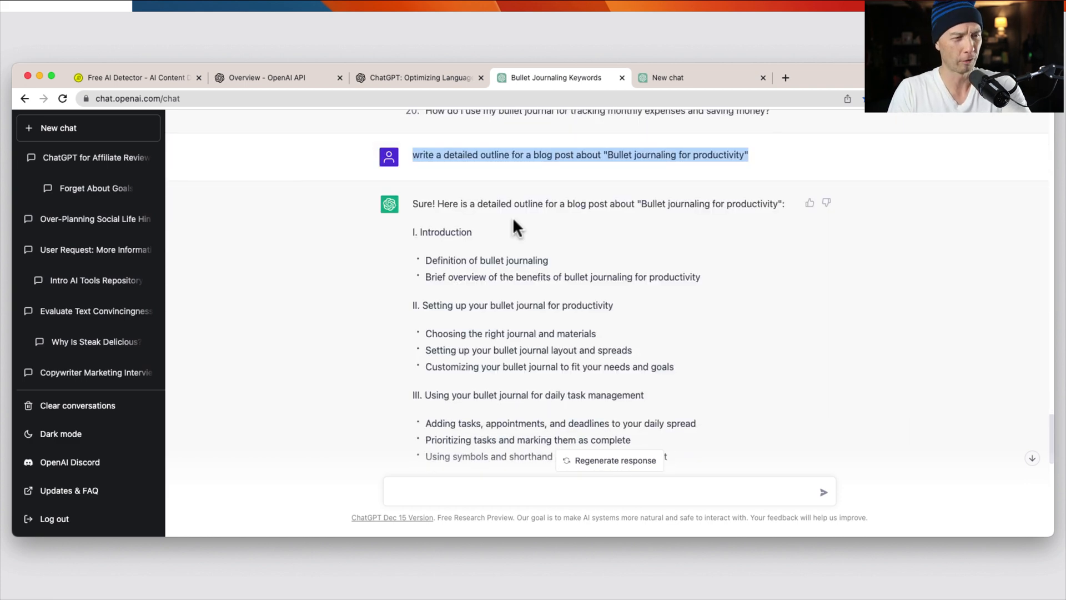
Scroll through the six-section productivity blog outline, highlighting the second section heading, down to the introduction prompt
scroll("down", 3)
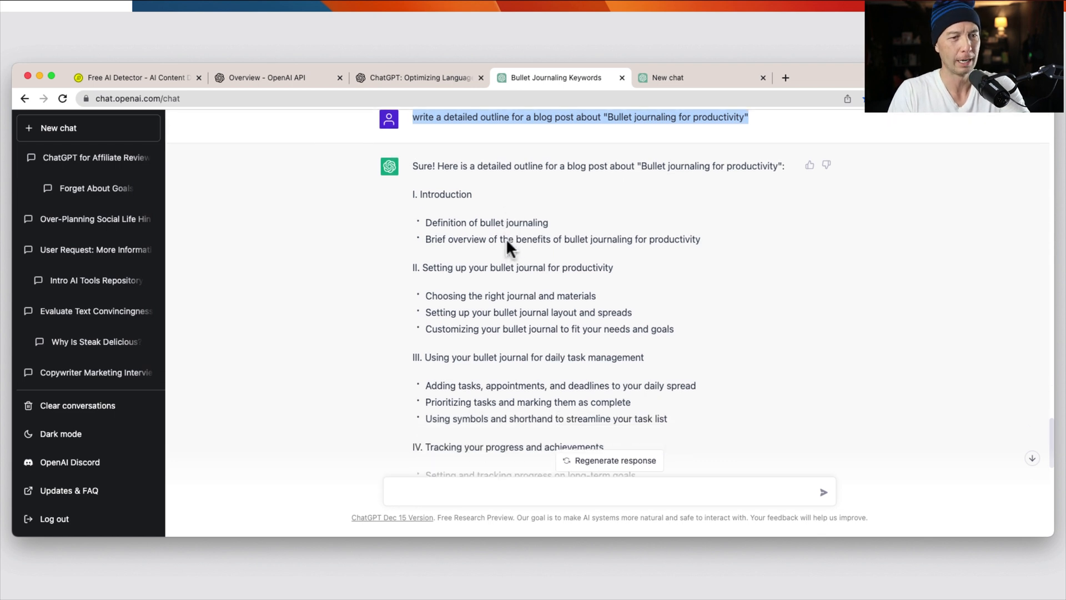
scroll("down", 3)
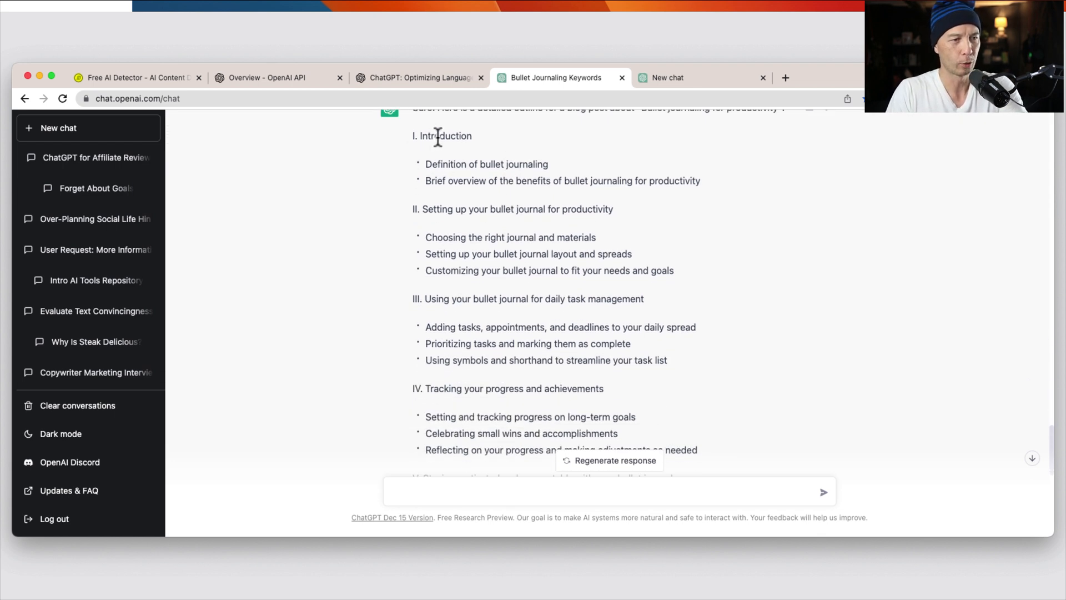
left_click_drag(426, 164, 700, 181)
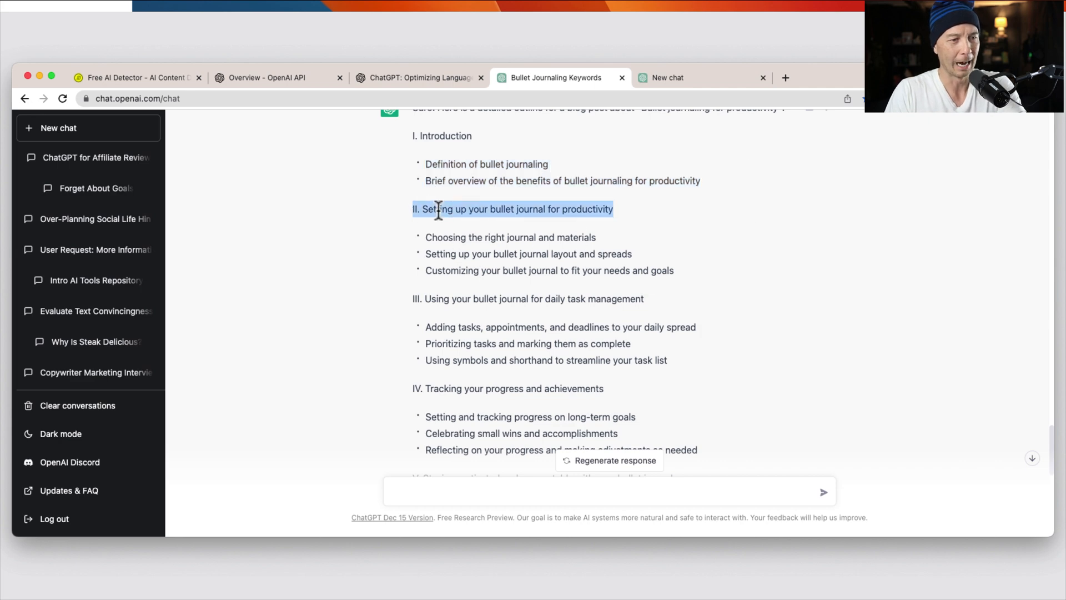
scroll("down", 3)
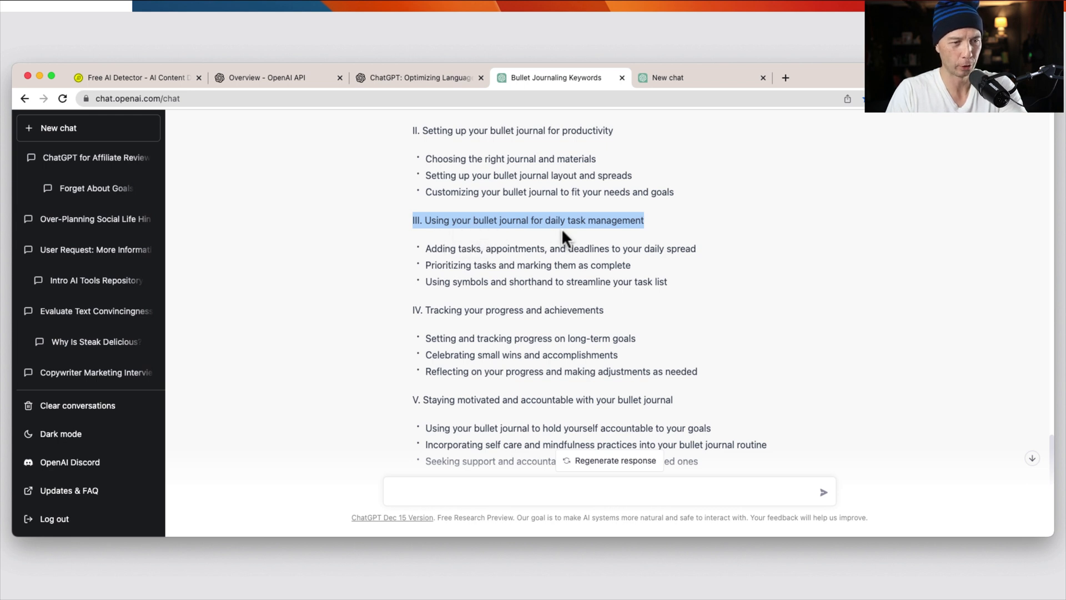
mouse_move(487, 320)
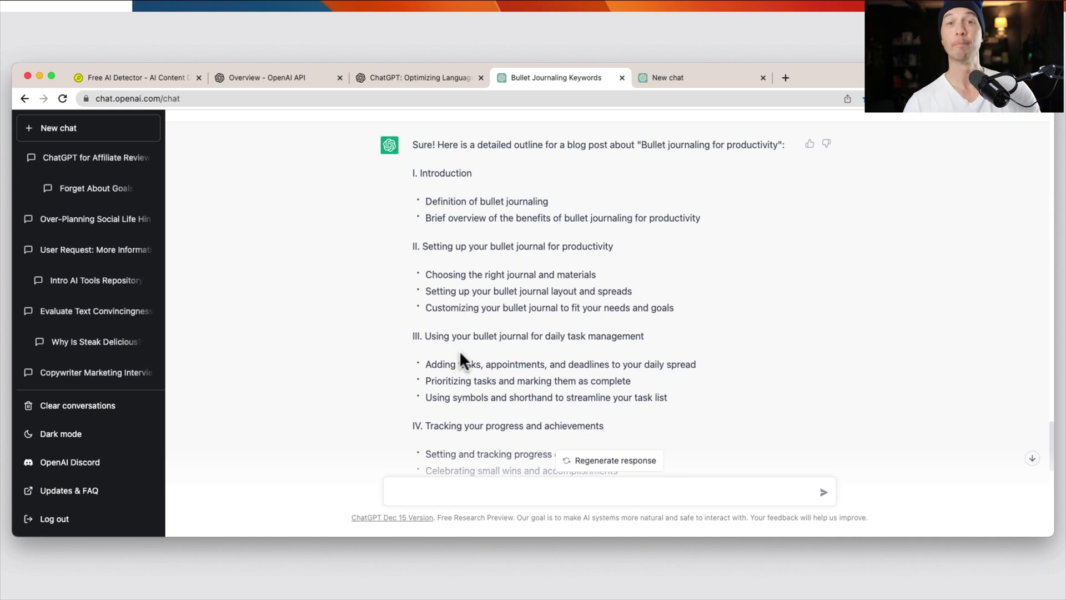
scroll("down", 3)
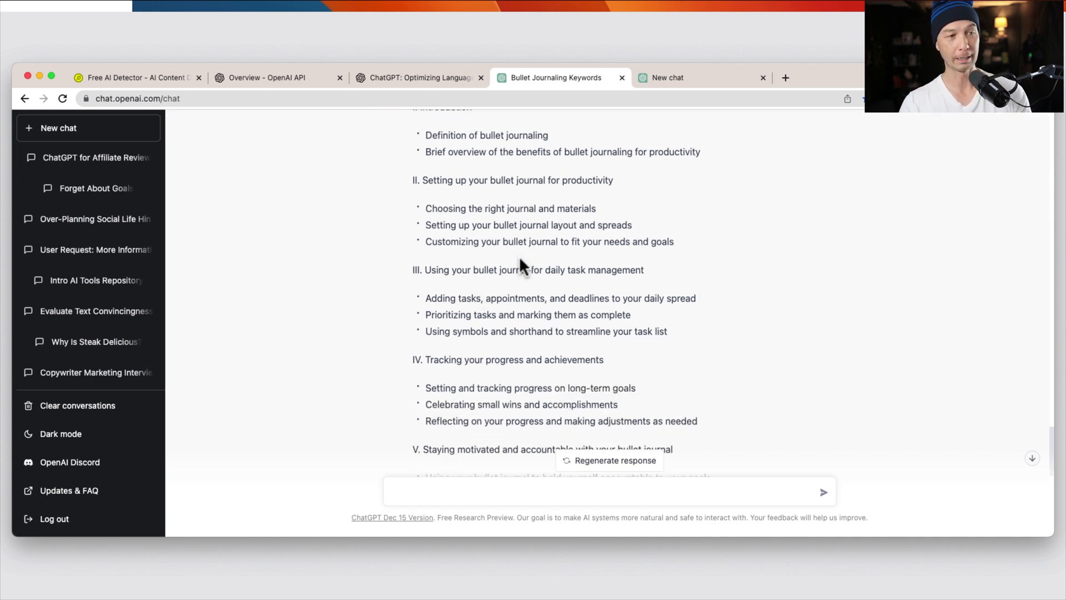
scroll("down", 3)
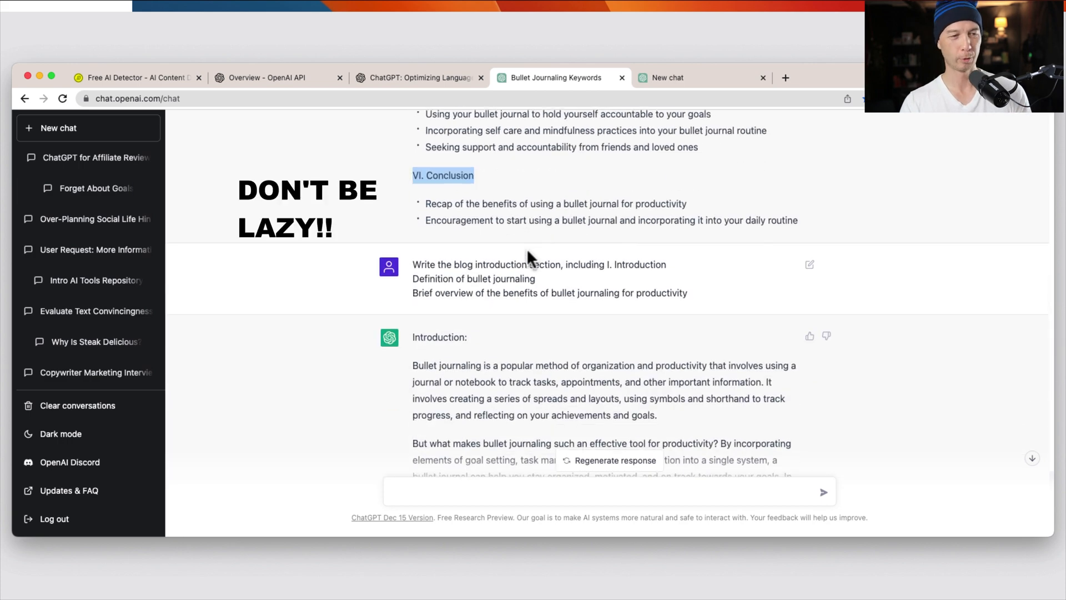
Scroll down to the two-paragraph blog introduction defining bullet journaling and previewing productivity tips
scroll("down", 3)
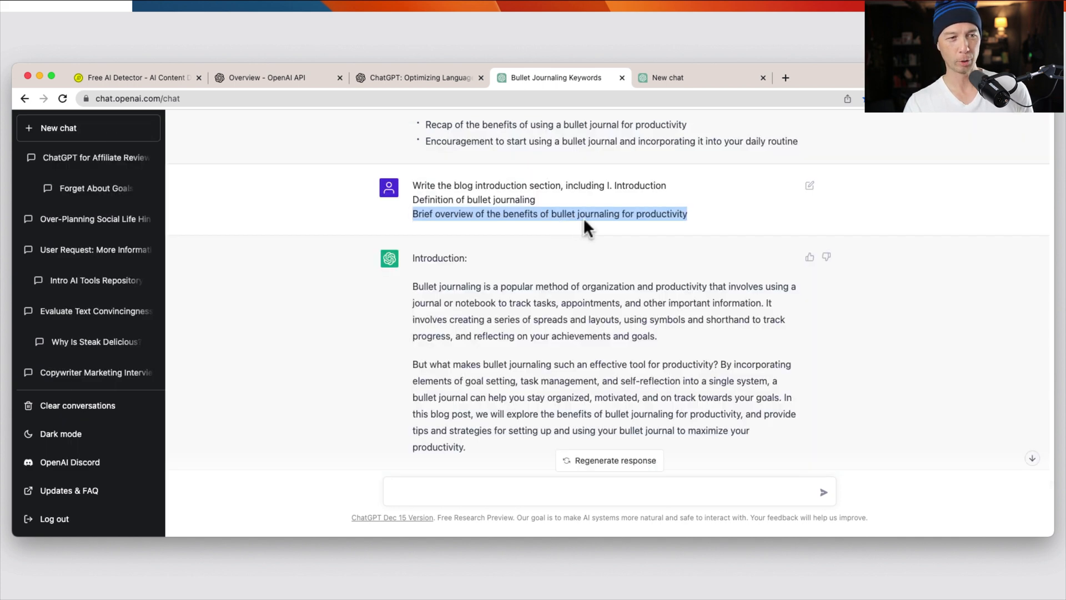
mouse_move(598, 317)
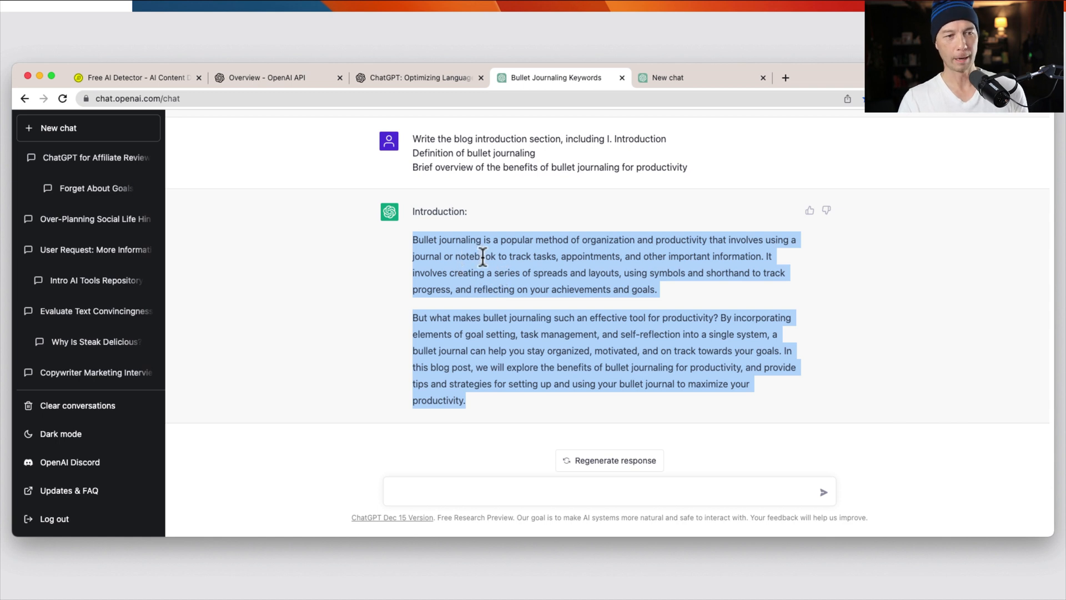
mouse_move(549, 311)
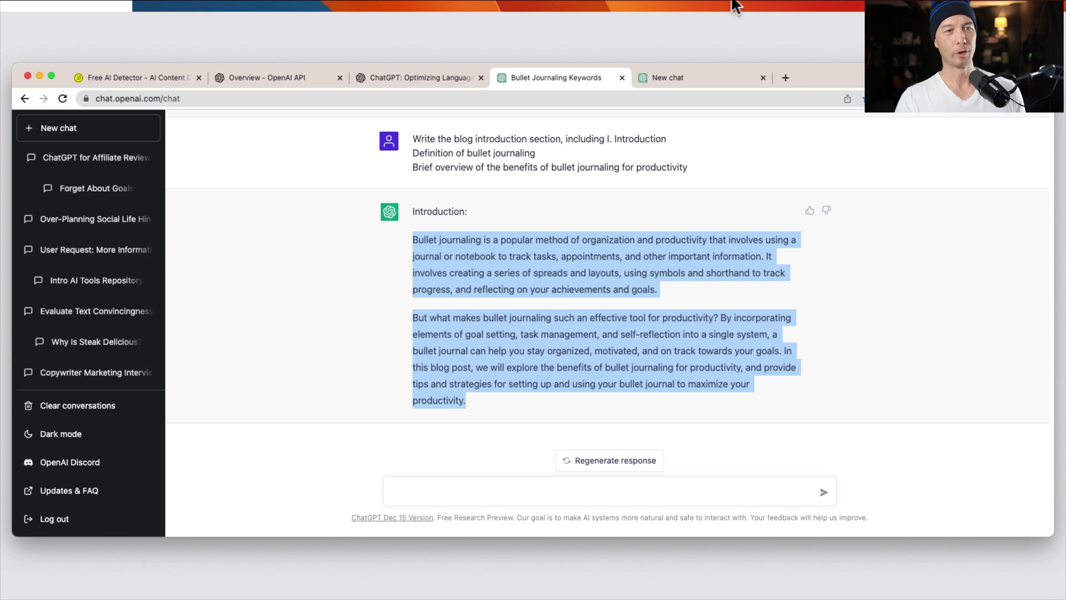
mouse_move(846, 57)
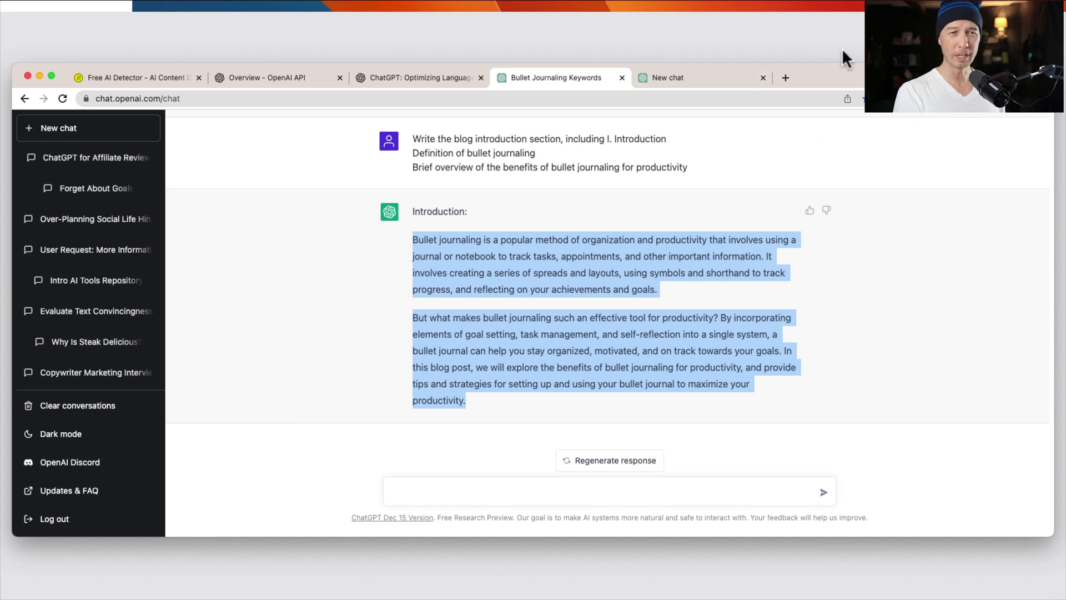